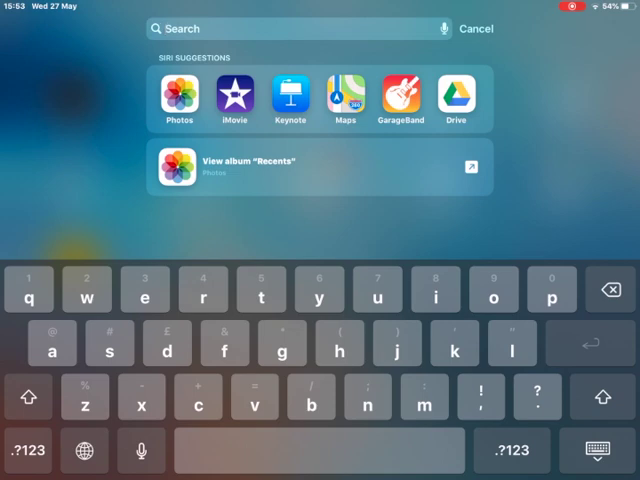
Search Spotlight for 'im' and launch iMovie to its Projects gallery
text(im)
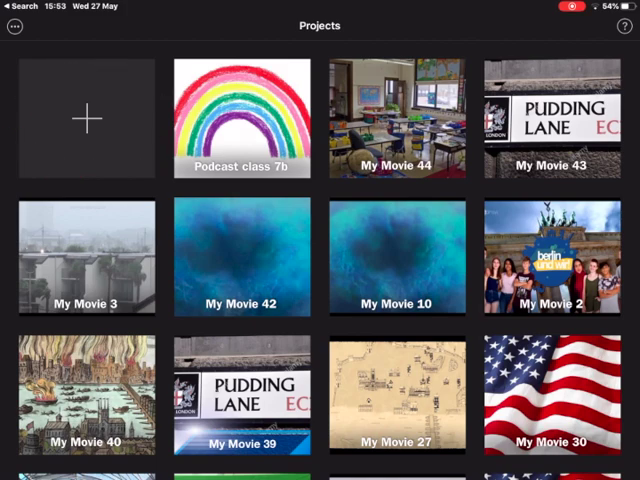
Start a new Movie-type project from the + tile in Projects
click(87, 117)
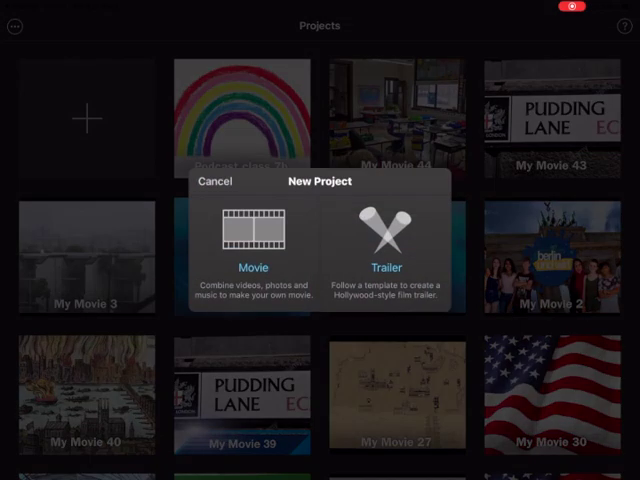
click(256, 240)
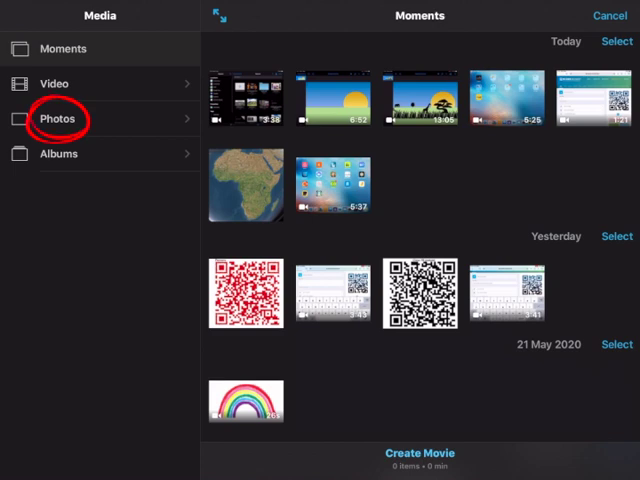
Pick four pencil eye drawings from Photos > All and create the movie
click(57, 118)
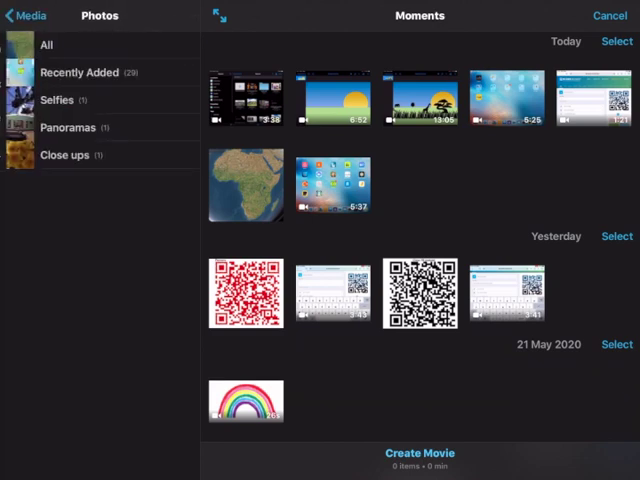
click(46, 45)
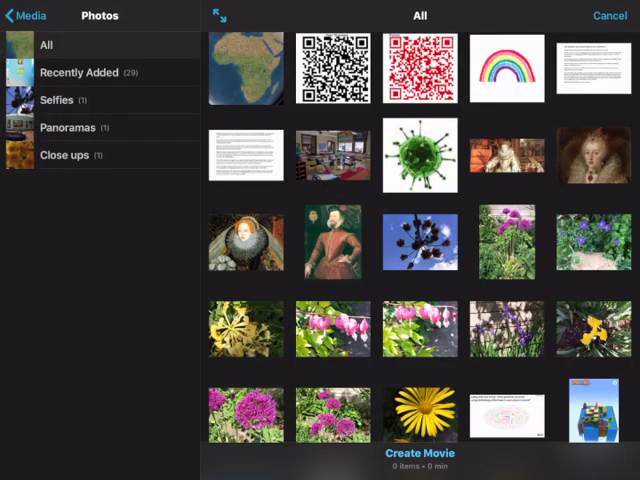
scroll(down, 3)
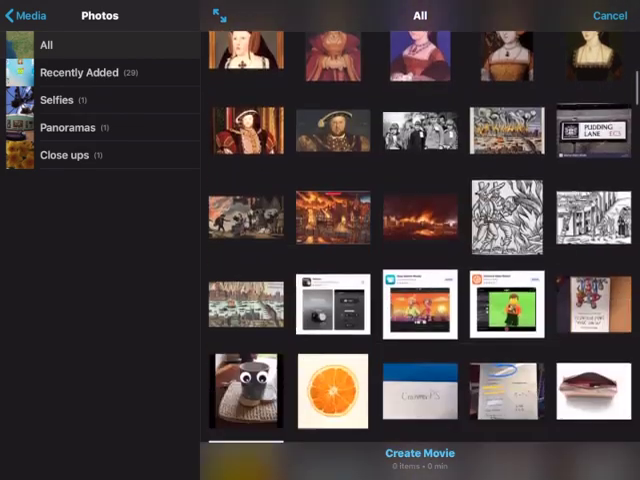
scroll(down, 3)
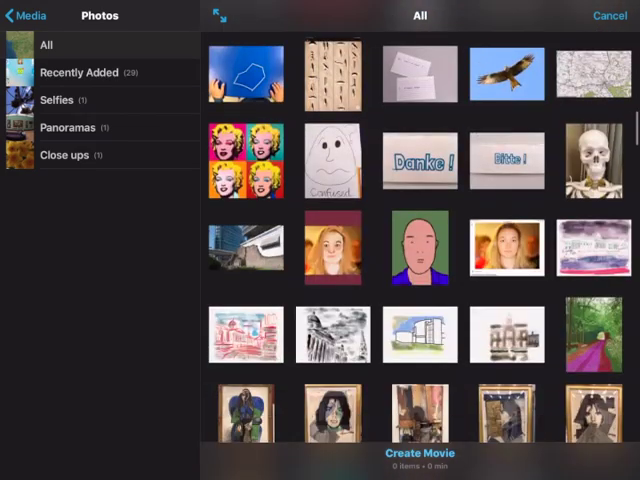
scroll(down, 3)
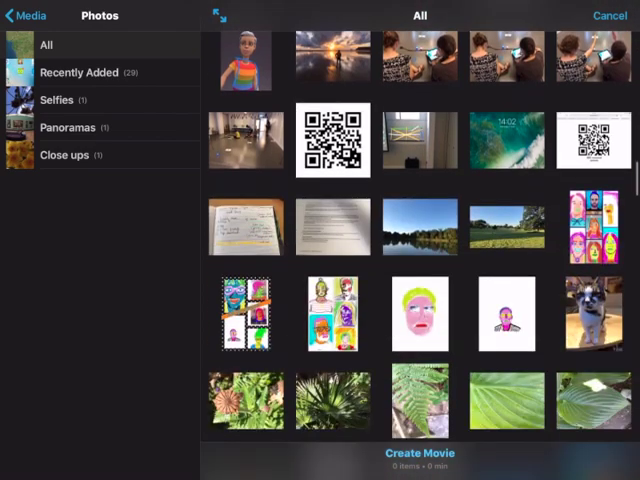
scroll(down, 3)
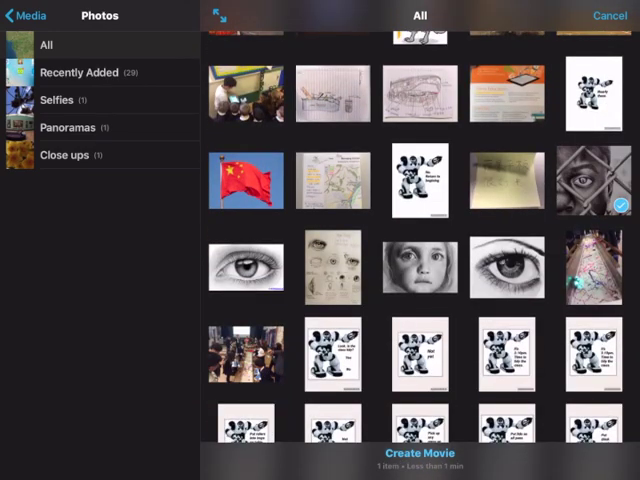
click(508, 266)
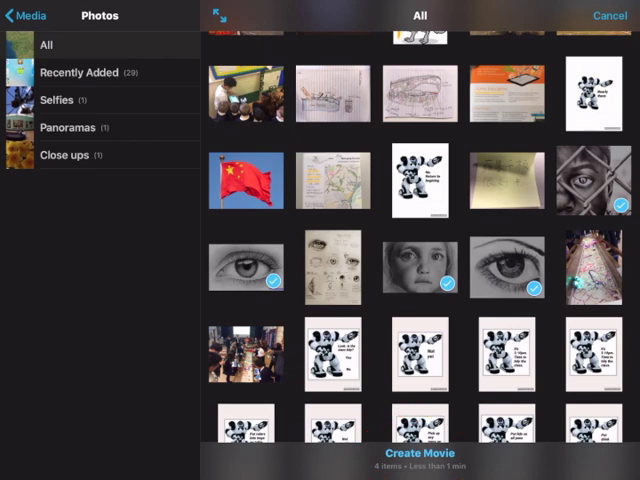
click(418, 455)
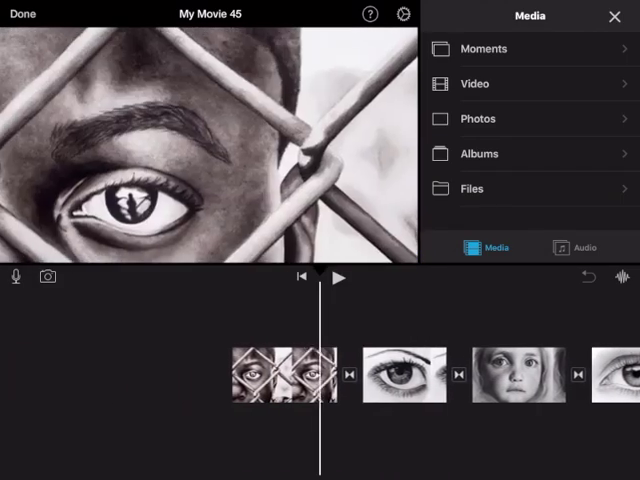
Select the opening fence-eye clip and set its Ken Burns start on the eye
click(338, 277)
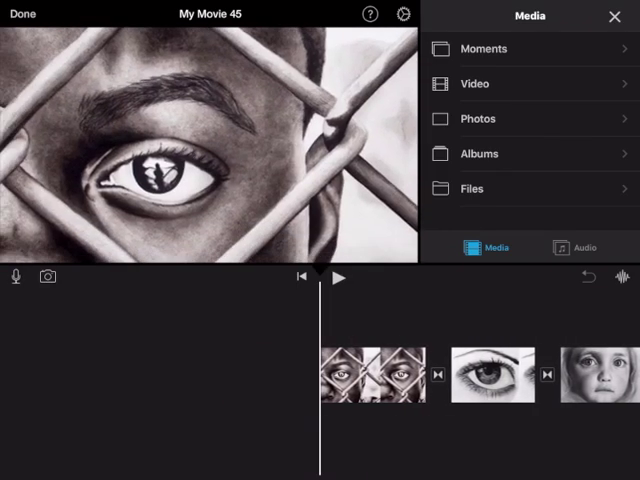
click(375, 365)
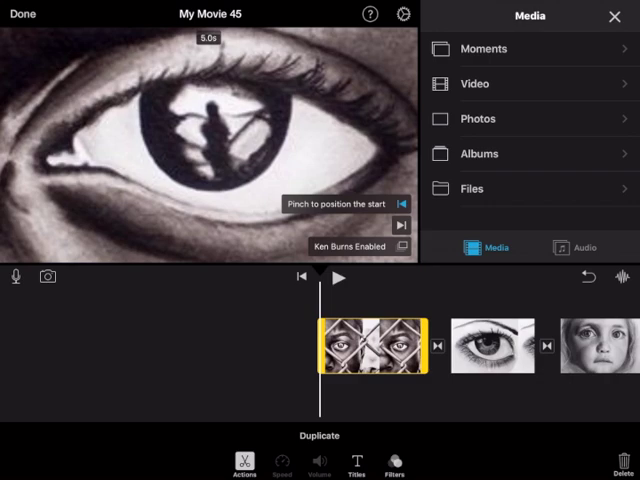
Preview the first drawing's Ken Burns zoom, then pause and rewind to the start
click(338, 277)
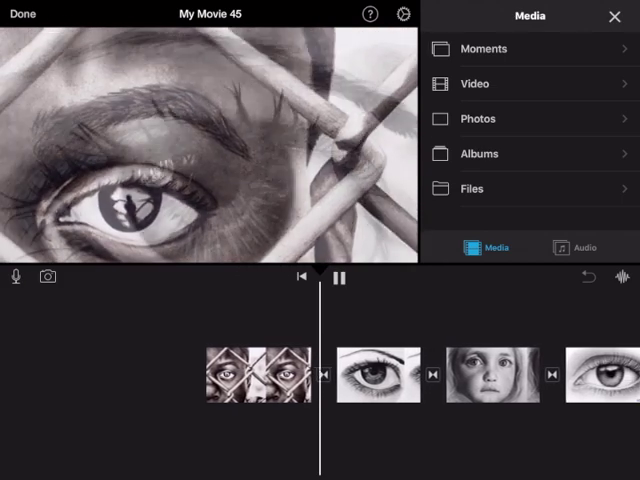
click(339, 278)
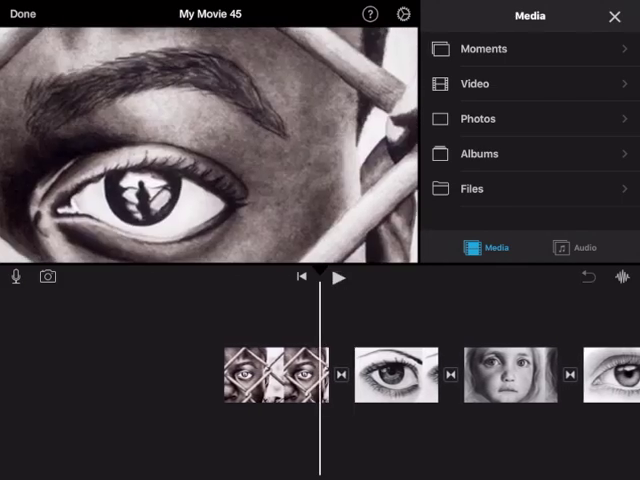
click(273, 373)
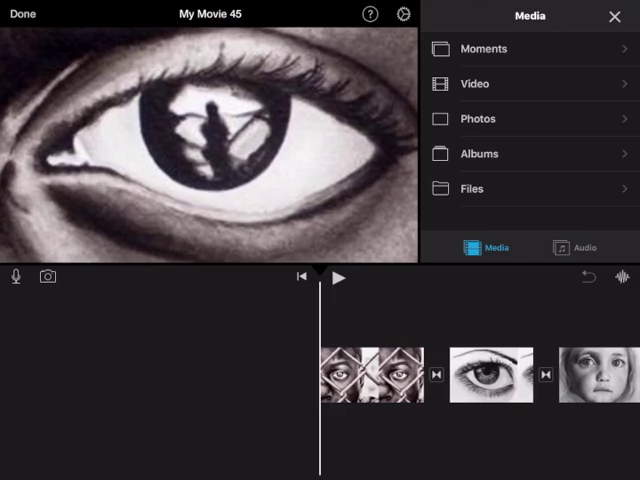
click(339, 277)
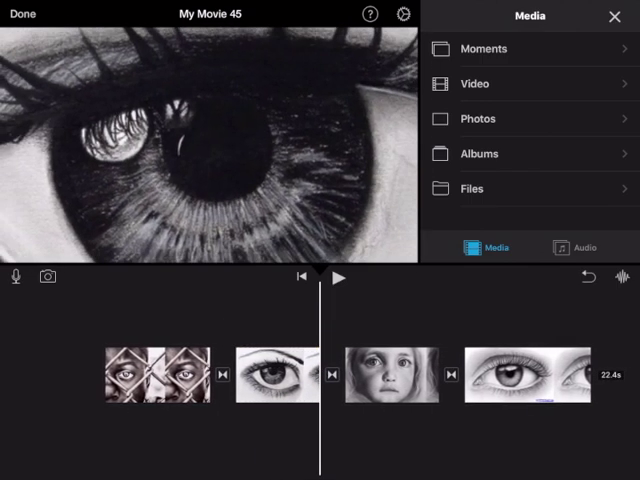
Set the second drawing's Ken Burns move to zoom close on the iris
click(280, 370)
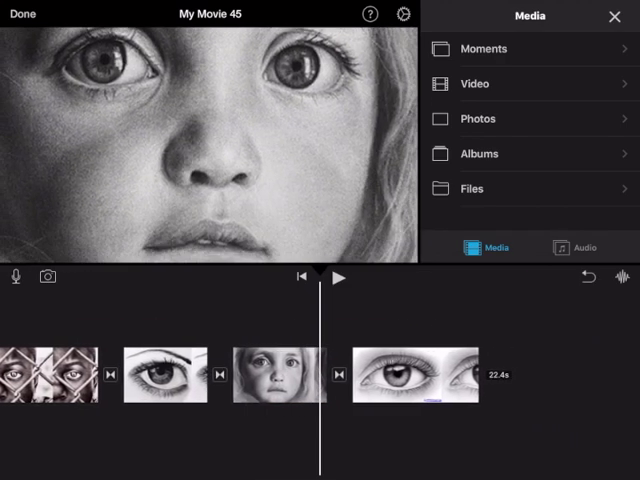
Set Ken Burns start and end on the girl's face clip, then deselect it
click(280, 372)
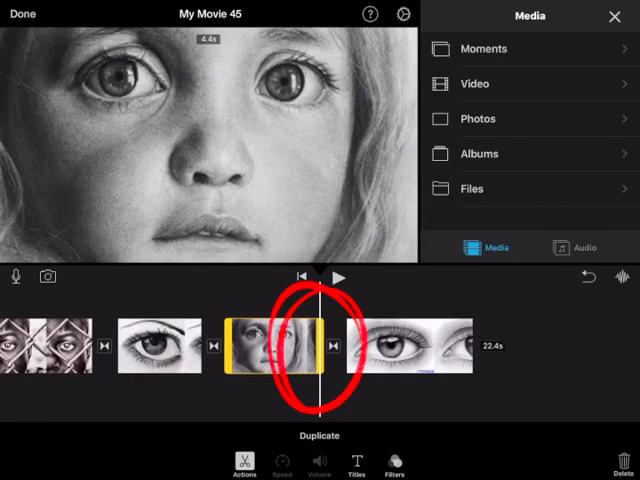
click(280, 345)
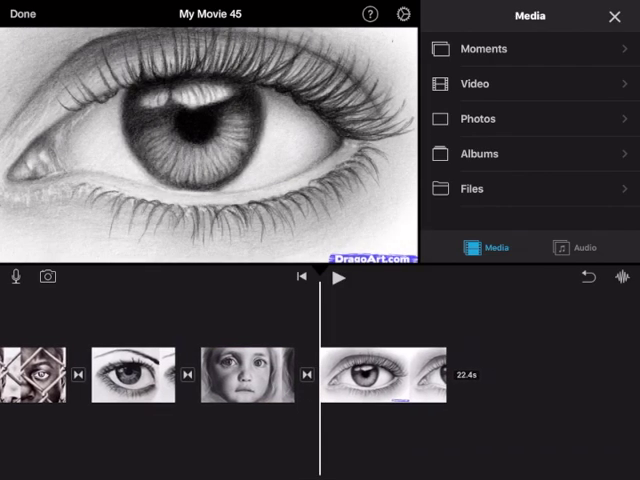
click(385, 371)
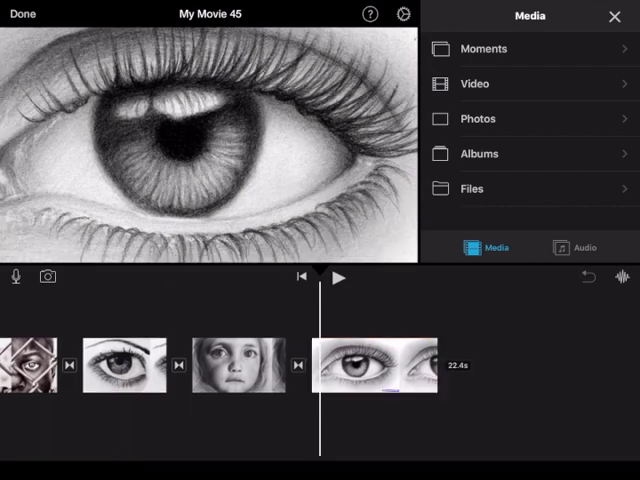
Rewind to the beginning and play back the first clip's 5.0s Ken Burns zoom
scroll(left, 3)
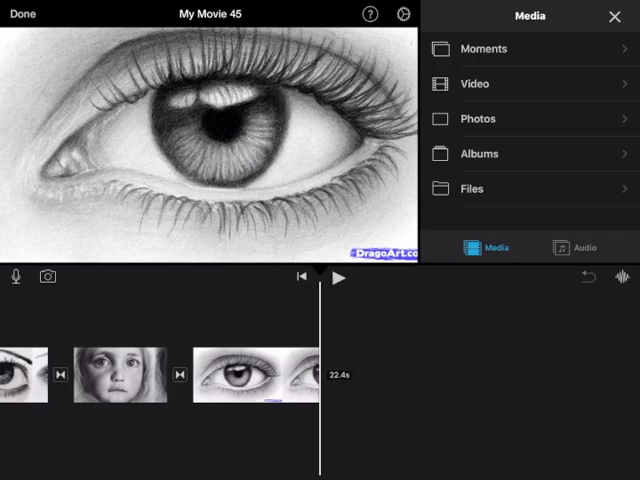
click(250, 375)
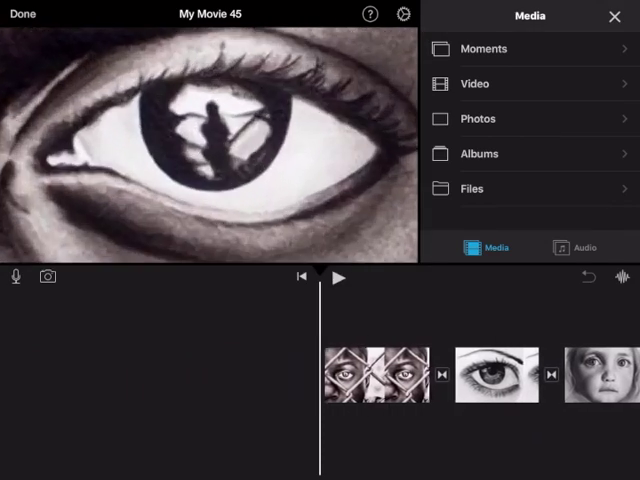
click(375, 363)
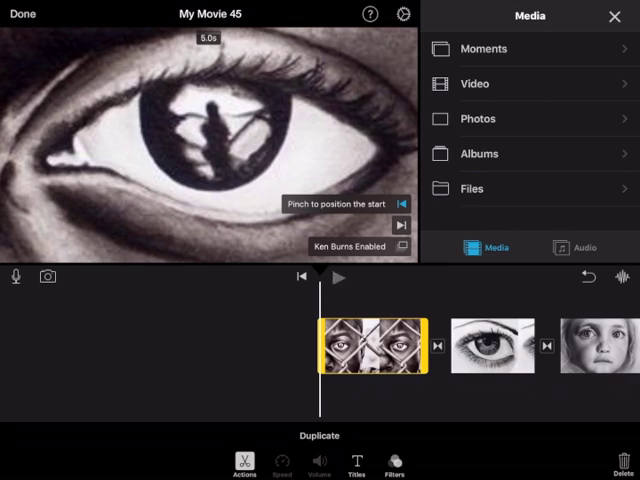
click(338, 277)
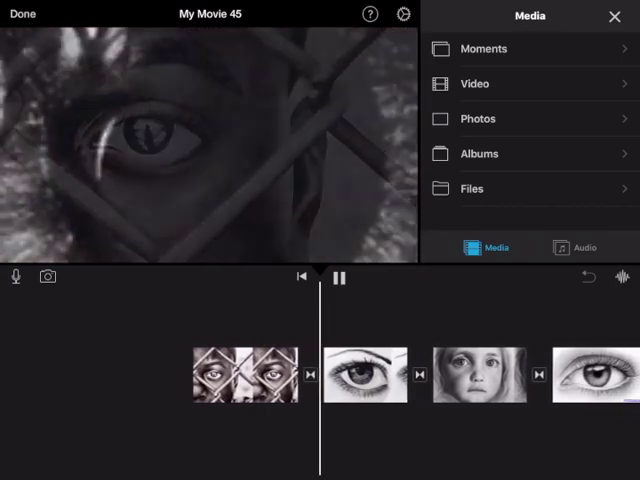
click(255, 372)
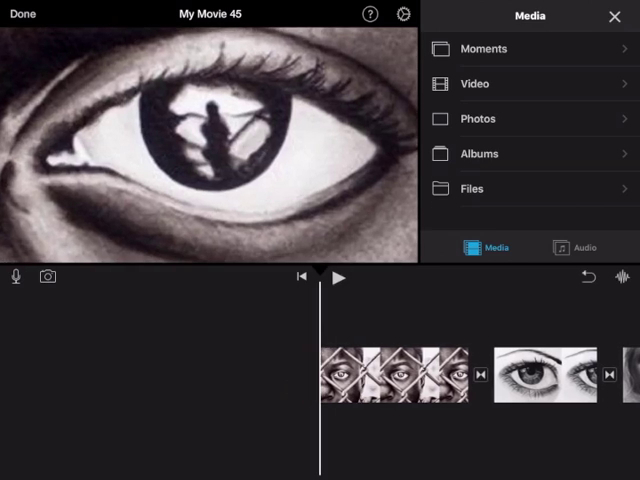
Stretch the opening fence-eye clip to 7.0 seconds and reselect it
click(393, 375)
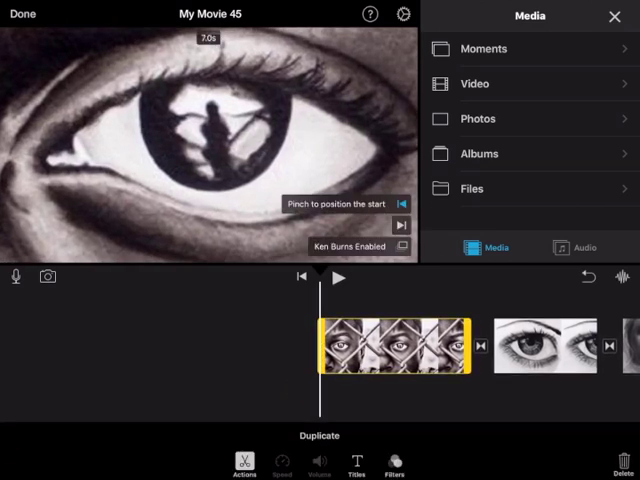
Apply the Reveal title style to the opening fence-eye clip, then show audio
click(355, 470)
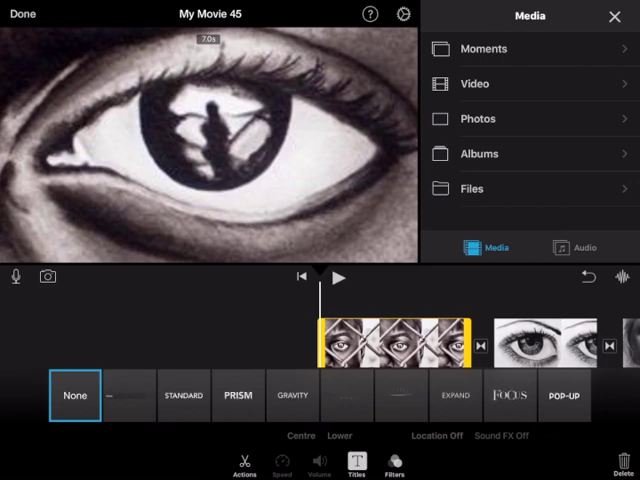
scroll(left, 3)
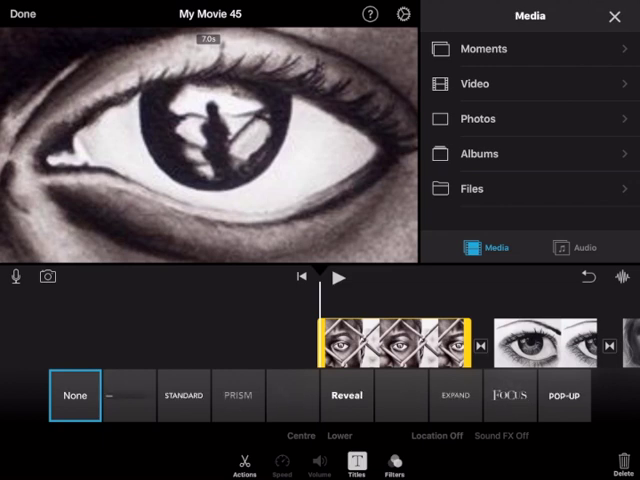
click(184, 395)
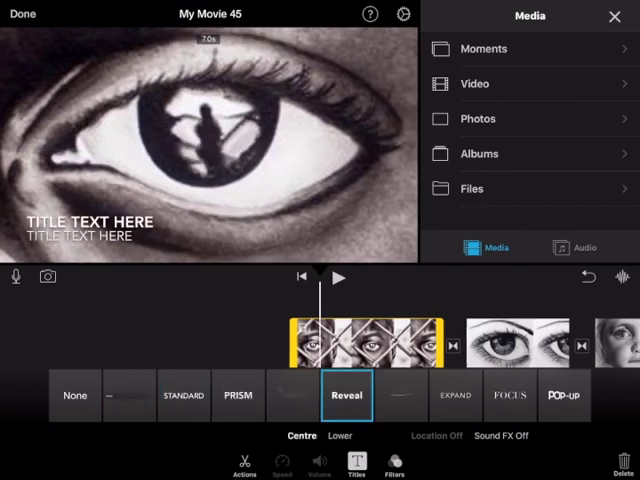
click(340, 435)
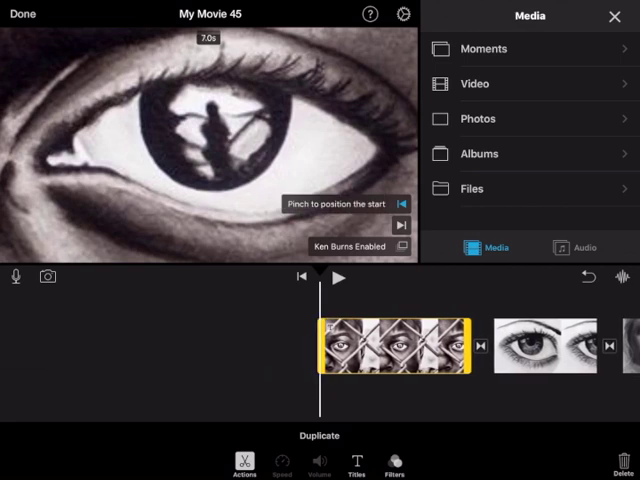
click(577, 247)
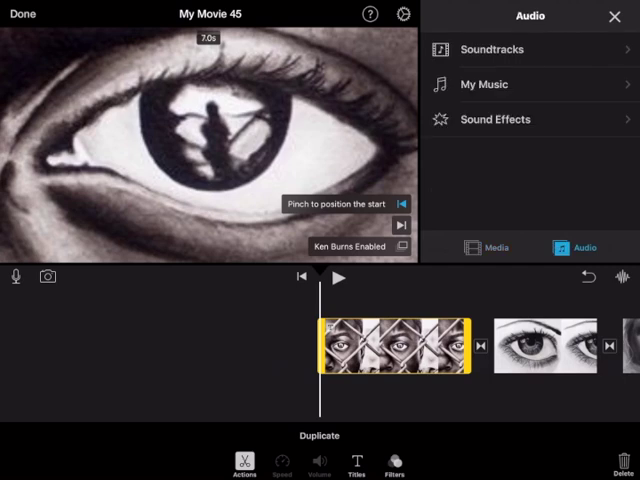
Add the 8-Bit Elevator soundtrack as background music beneath the eye-drawing clips
click(492, 49)
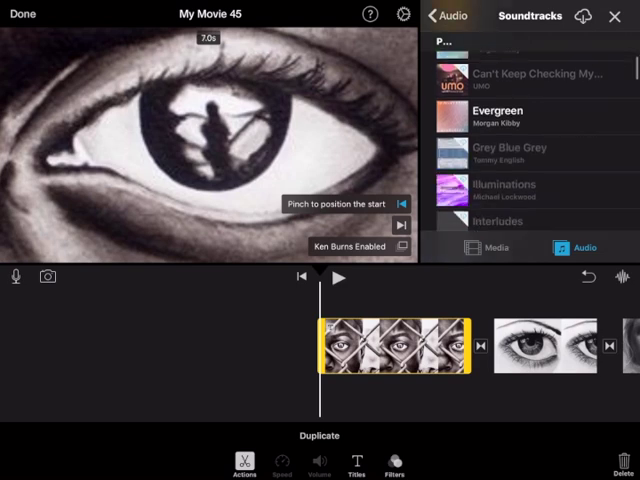
scroll(down, 3)
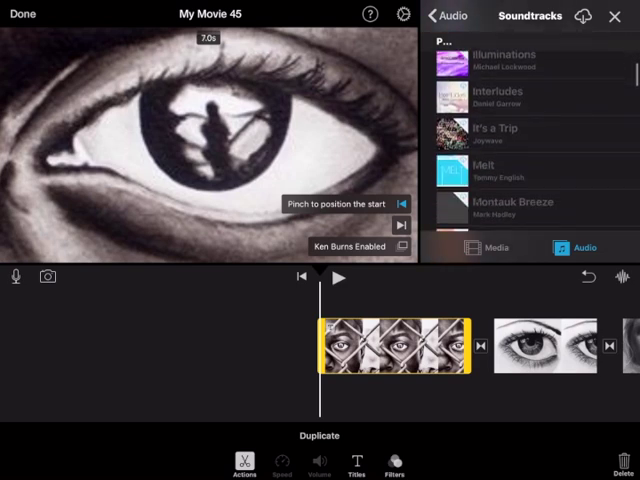
scroll(down, 3)
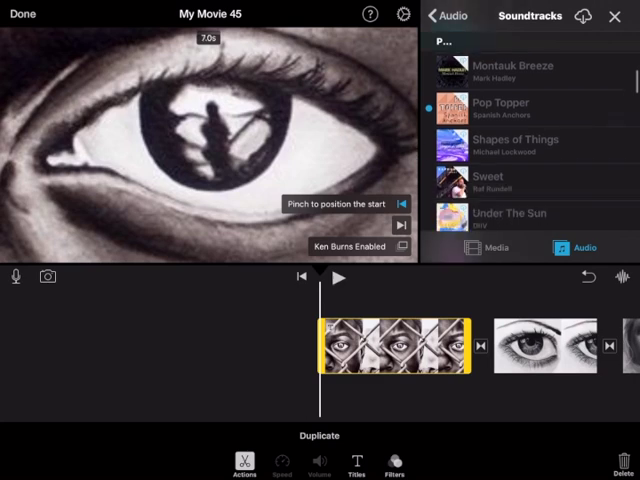
scroll(down, 3)
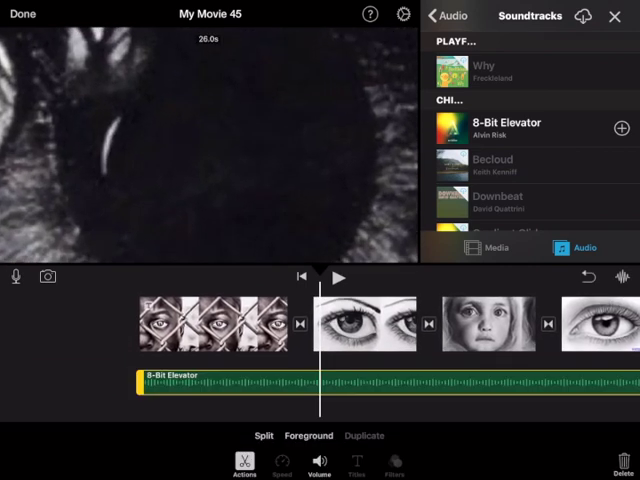
click(320, 469)
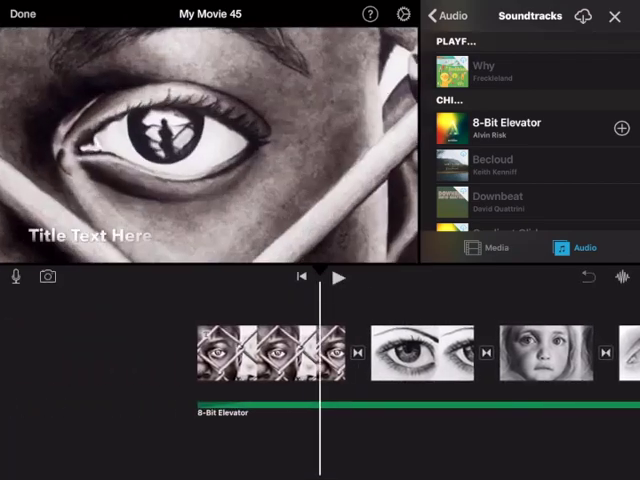
click(339, 278)
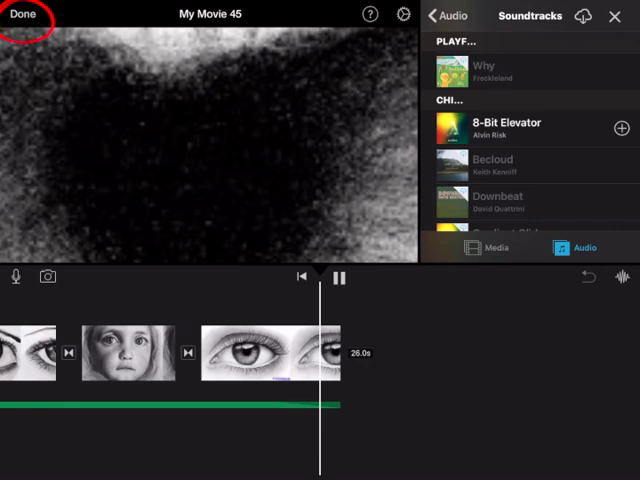
Leave the editor and rename the 26-second project to 'Art with pencils'
click(22, 14)
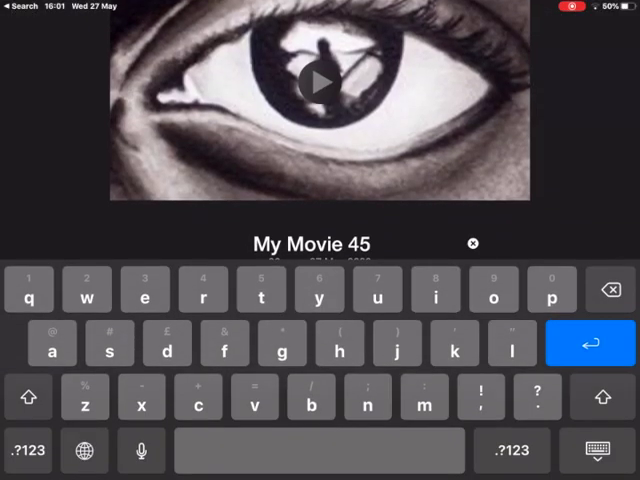
text(Ar)
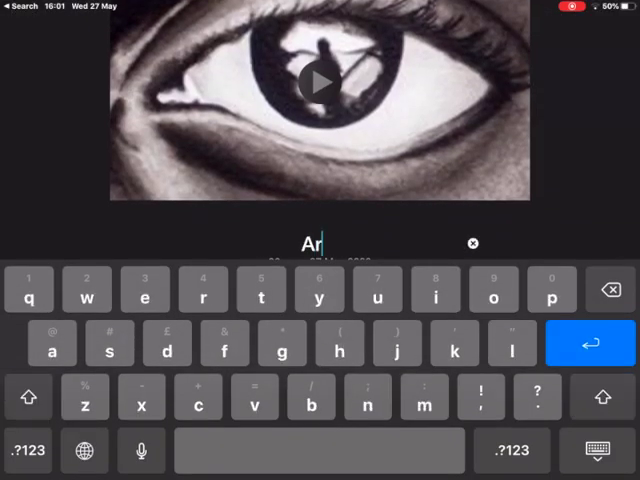
text(t with p)
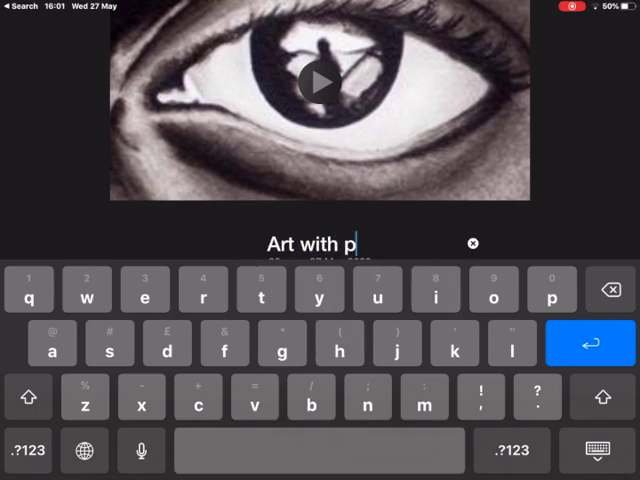
text(encils)
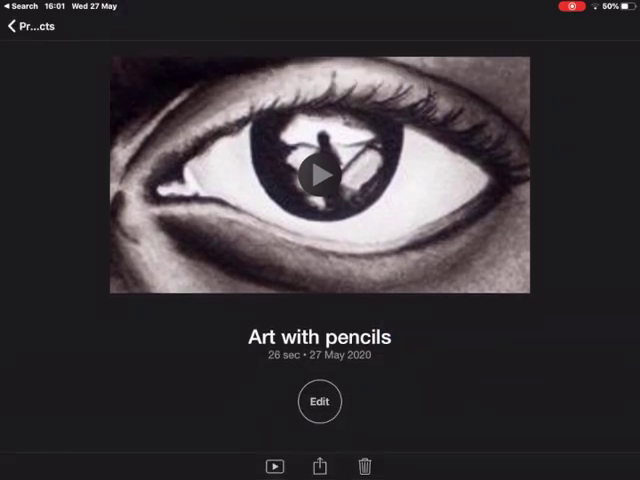
Export 'Art with pencils' via Save Video at a chosen resolution
click(320, 466)
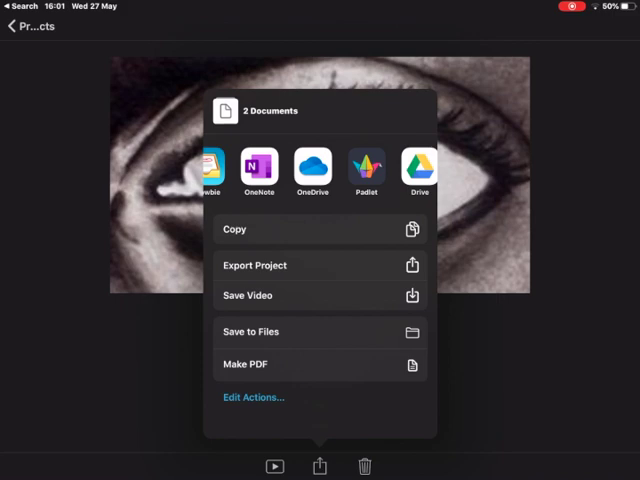
scroll(left, 3)
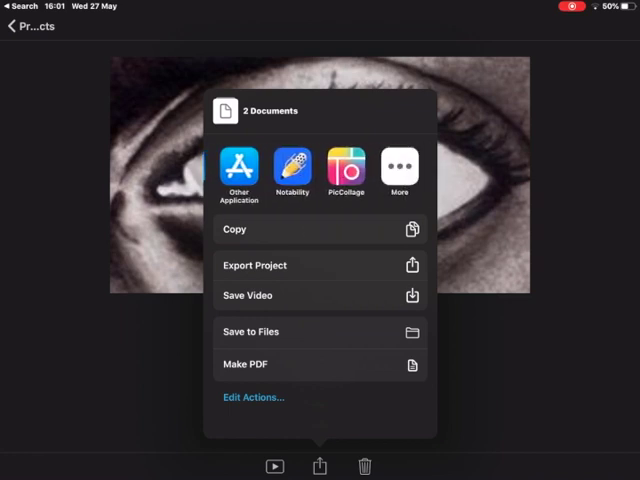
scroll(left, 3)
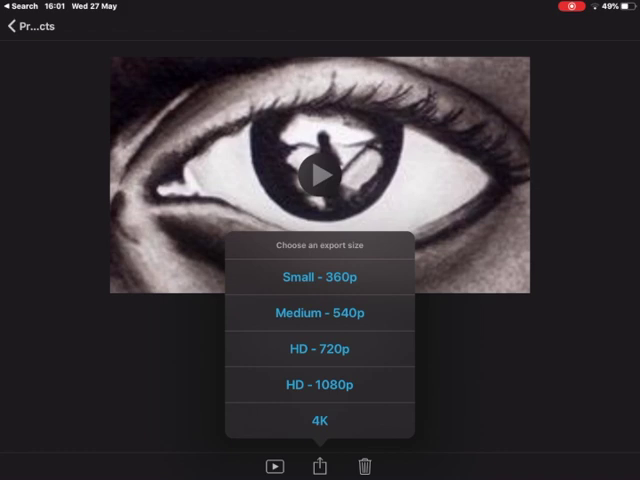
click(320, 313)
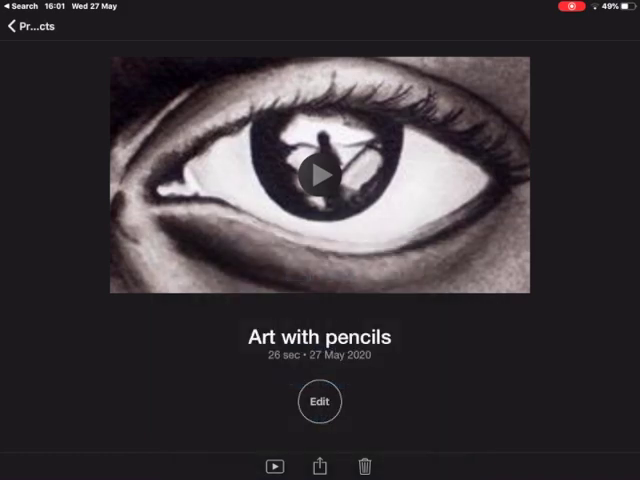
click(320, 466)
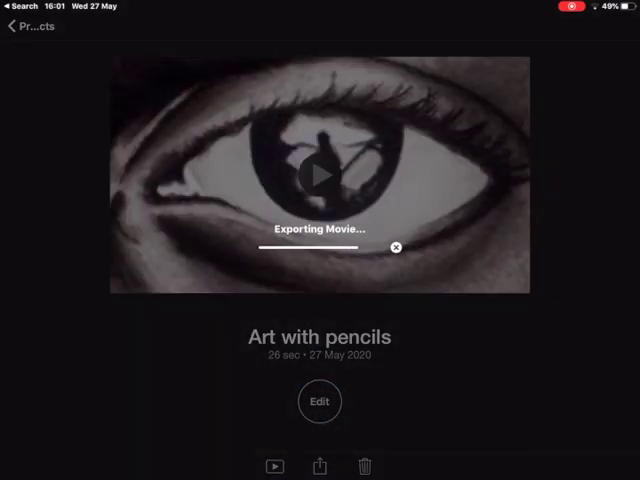